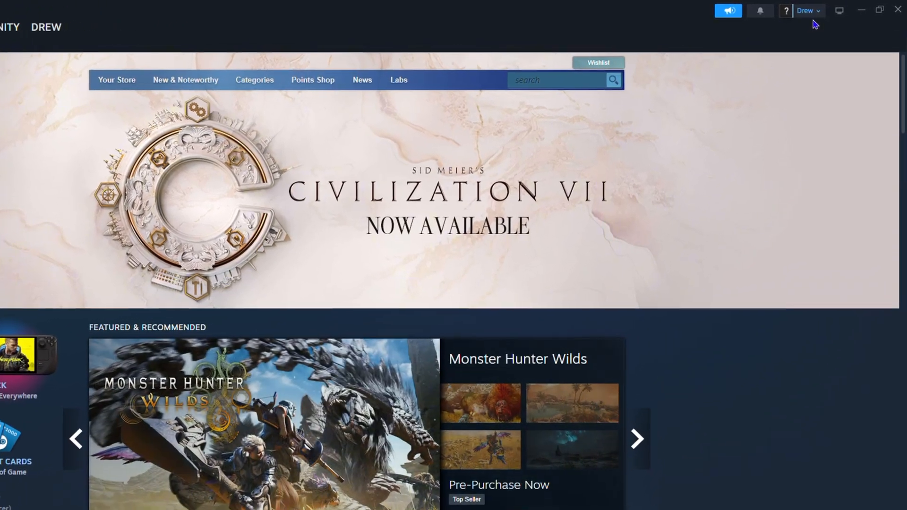
Go to Store preferences from the account name dropdown
click(805, 11)
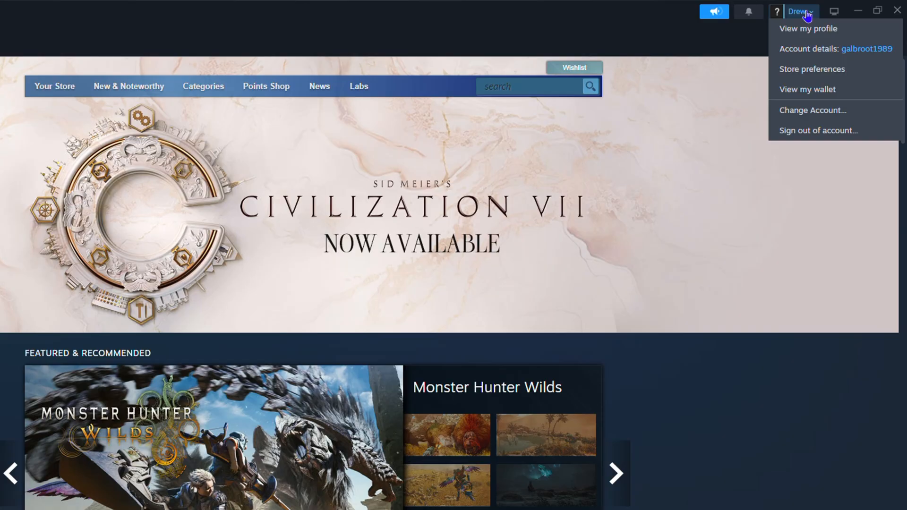
mouse_move(812, 69)
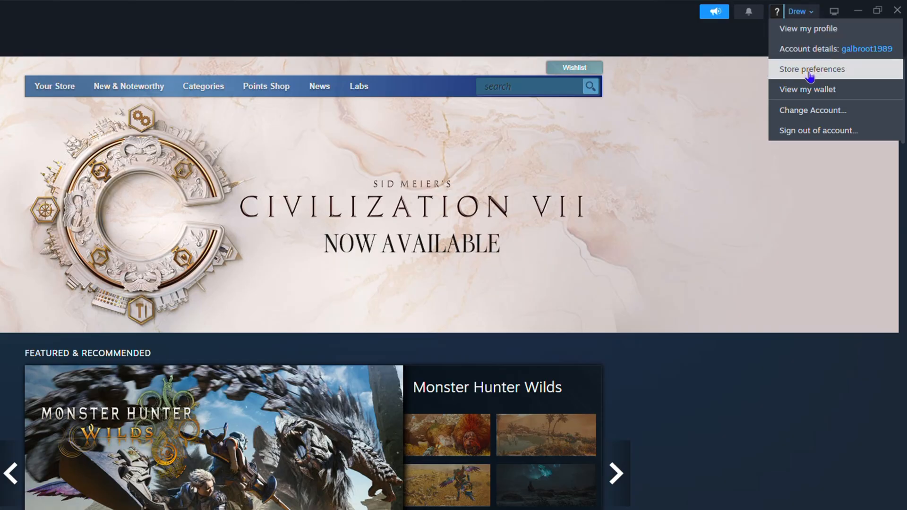
click(812, 69)
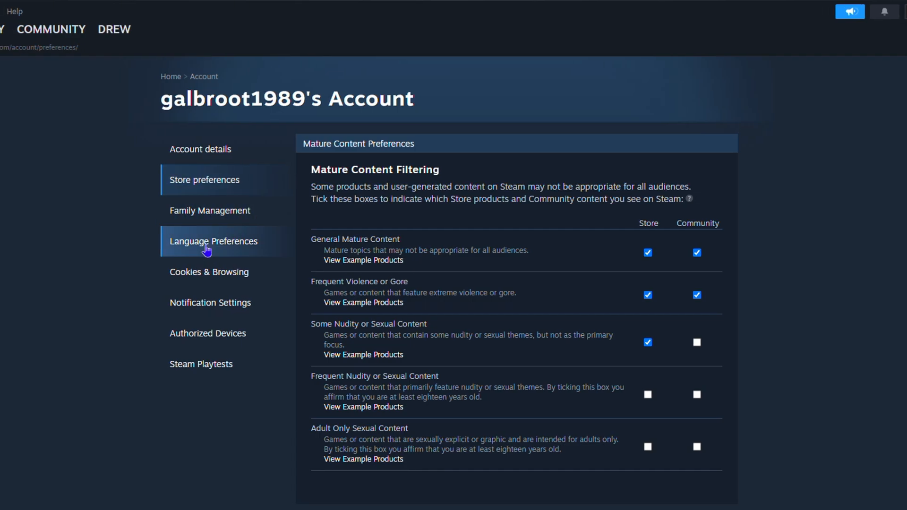
Show the Language Preferences section, with English as primary language
click(213, 242)
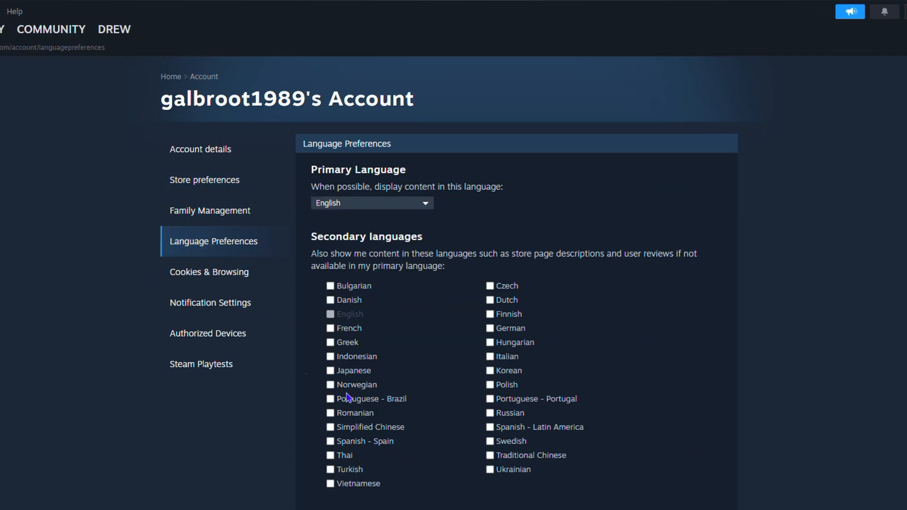
scroll(down, 3)
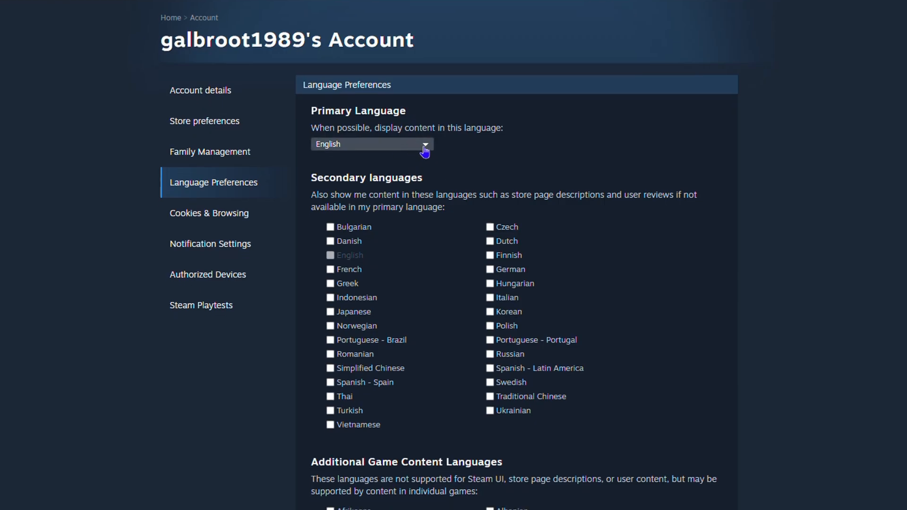
Choose Czech from the Primary Language dropdown
click(372, 144)
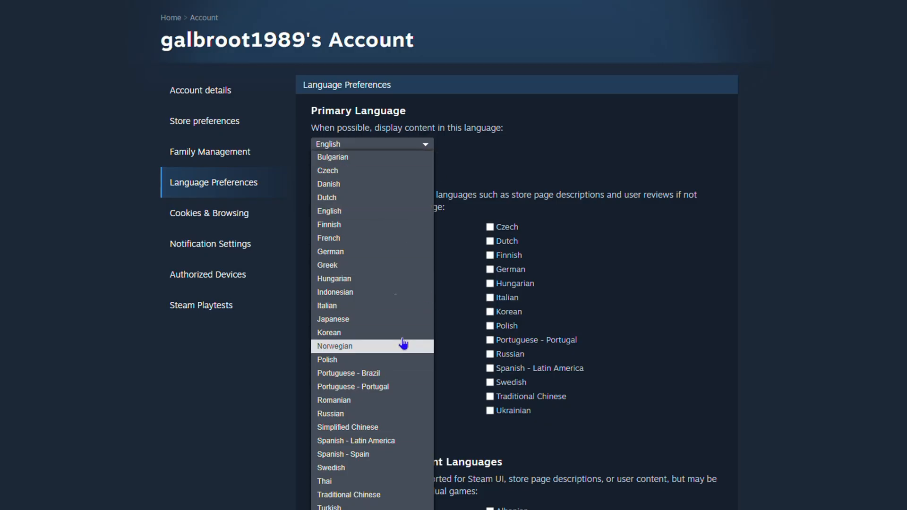
scroll(down, 3)
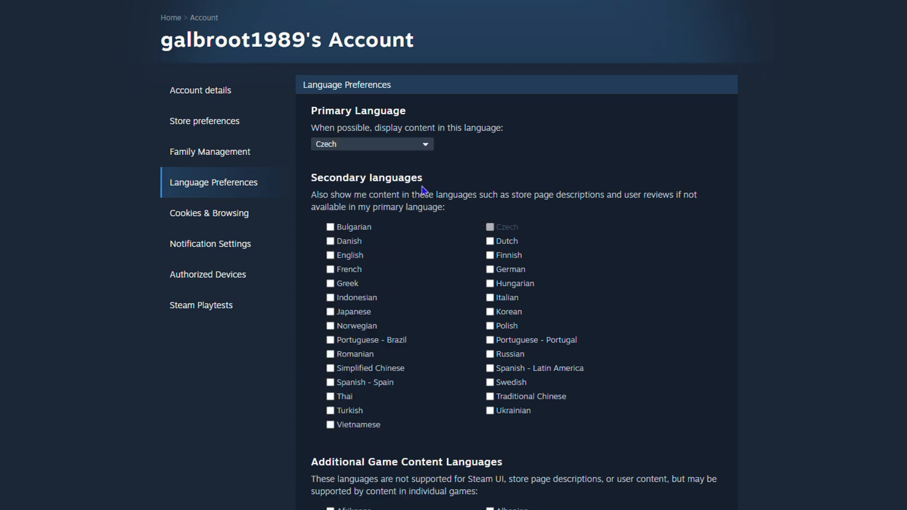
mouse_move(361, 295)
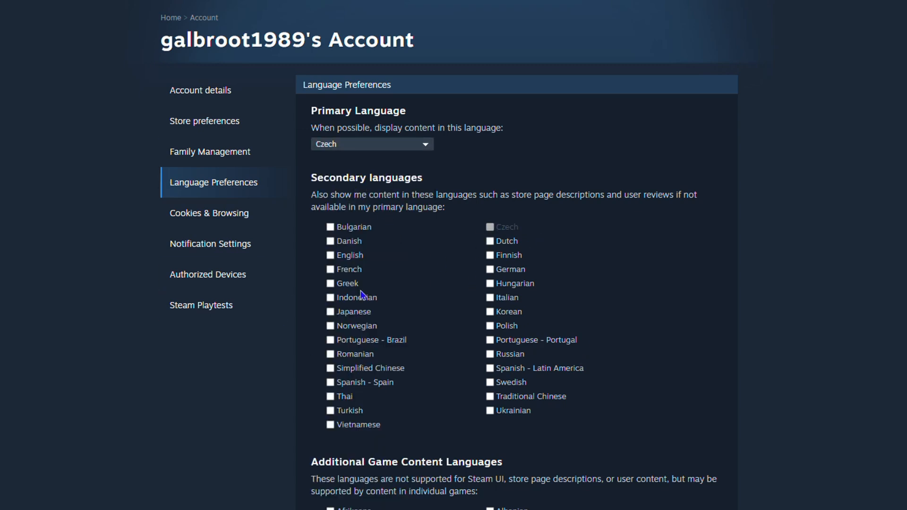
mouse_move(701, 308)
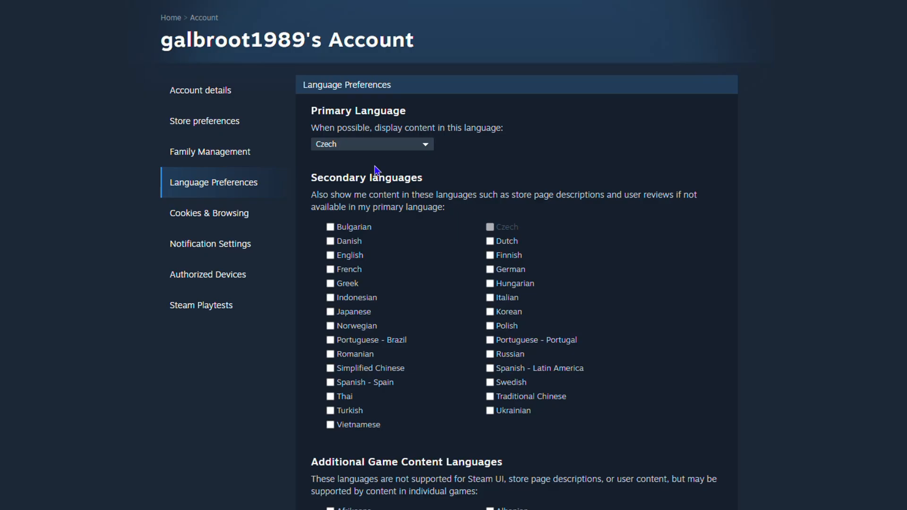
mouse_move(654, 312)
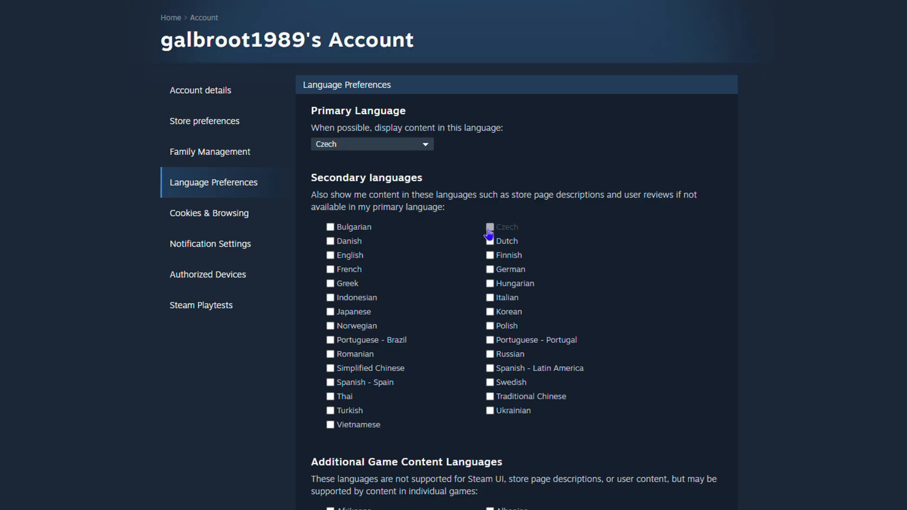
mouse_move(389, 212)
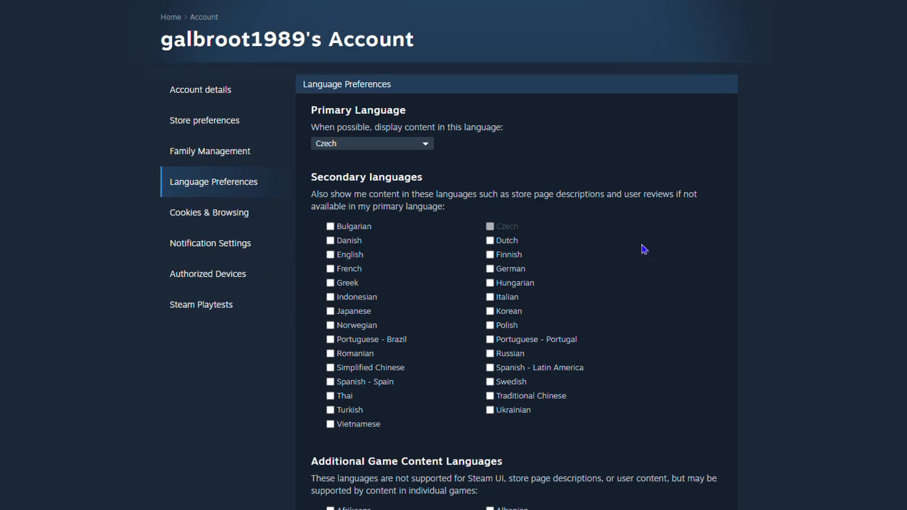
Save the preferences so the page displays in Czech
scroll(down, 3)
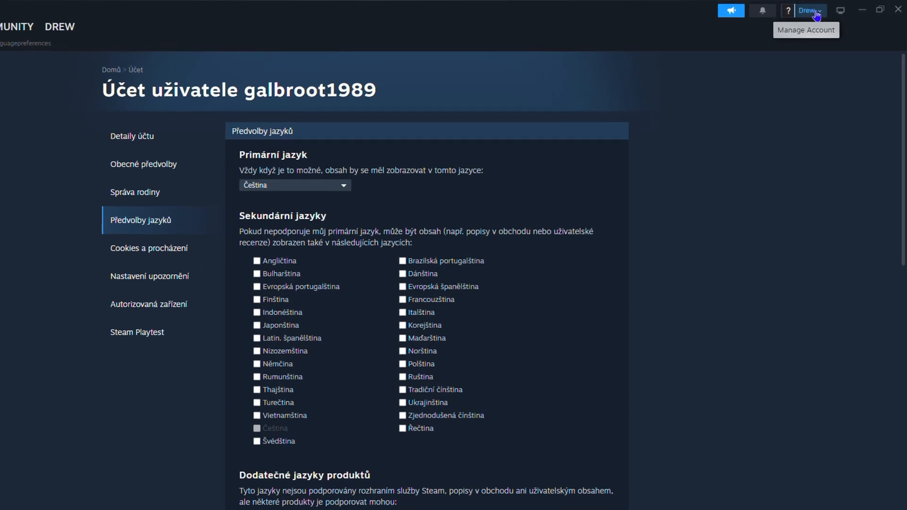
click(804, 11)
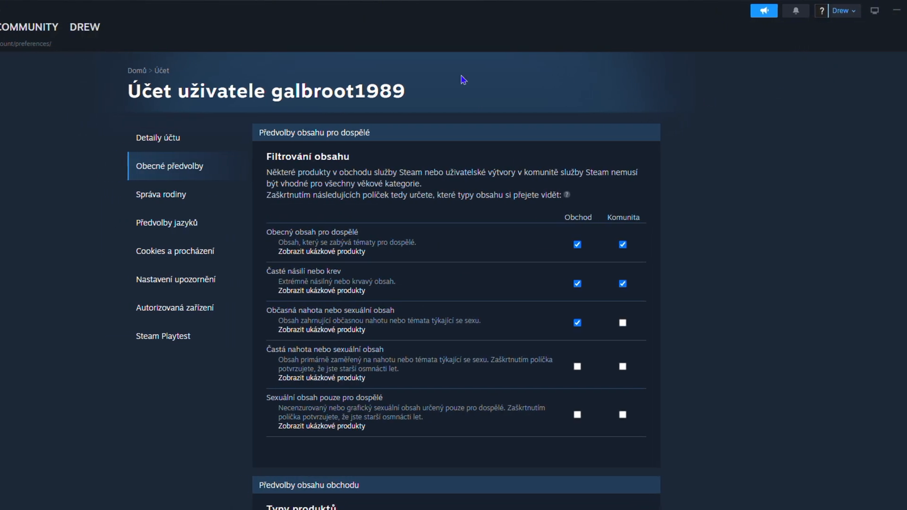
click(166, 222)
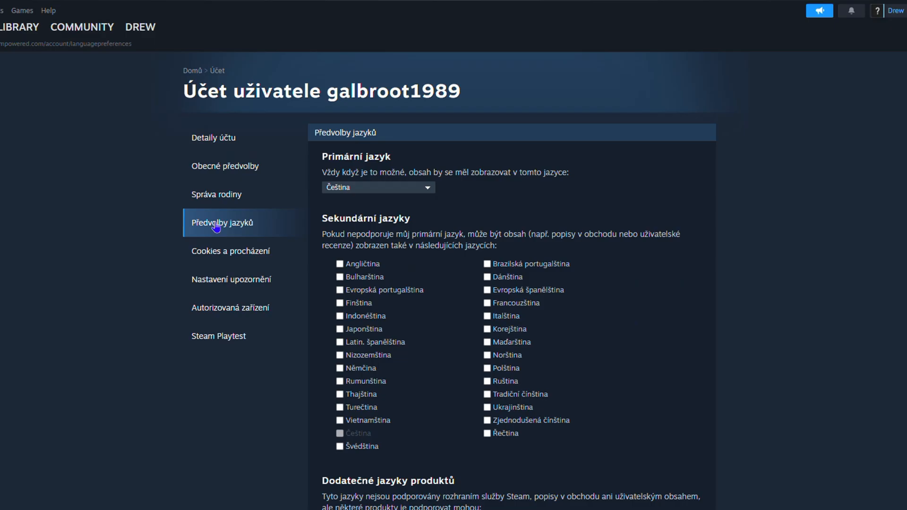
scroll(down, 3)
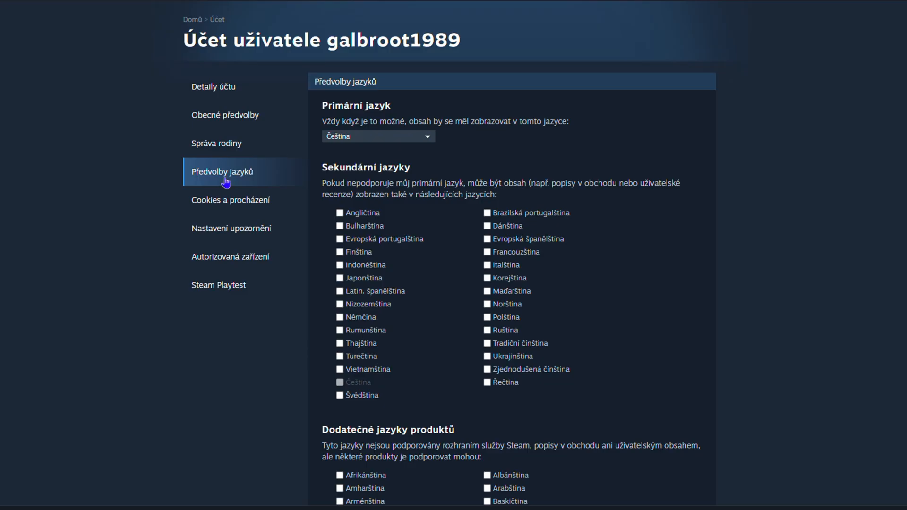
Pick Angličtina (English) in the Primární jazyk dropdown and save
click(377, 136)
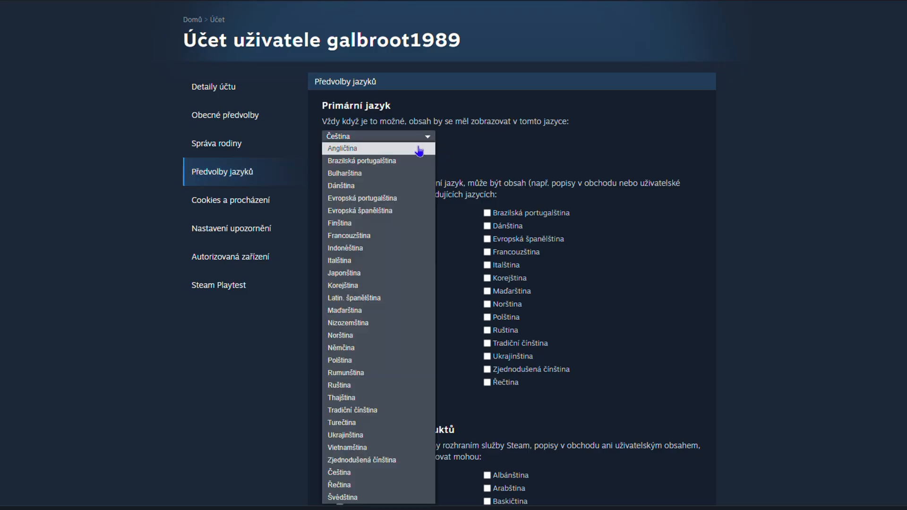
click(343, 147)
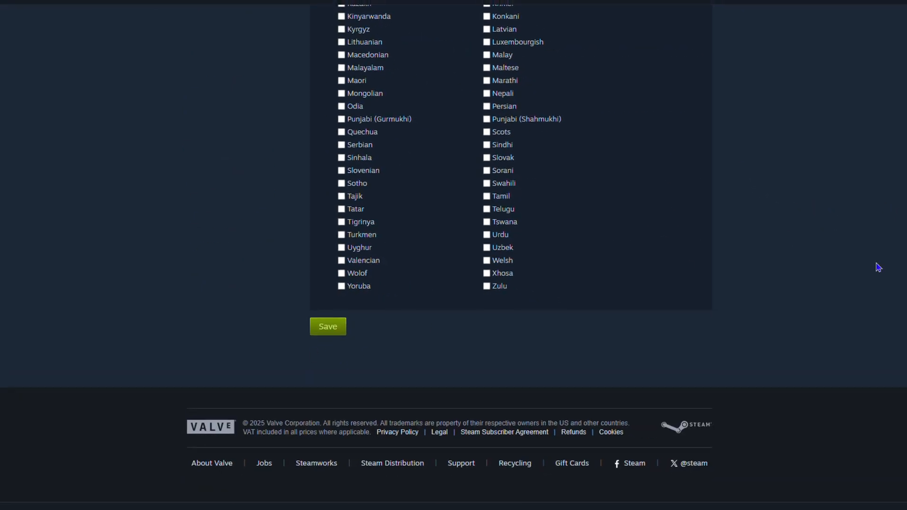
scroll(up, 3)
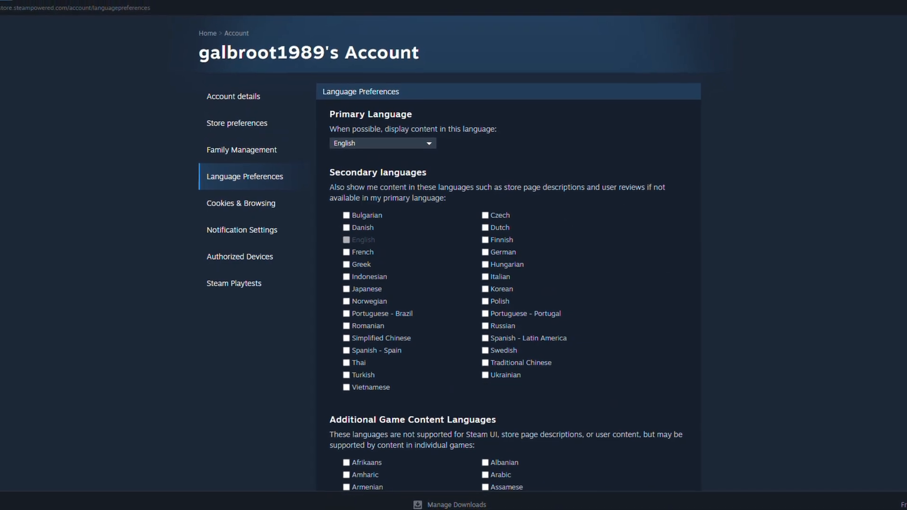